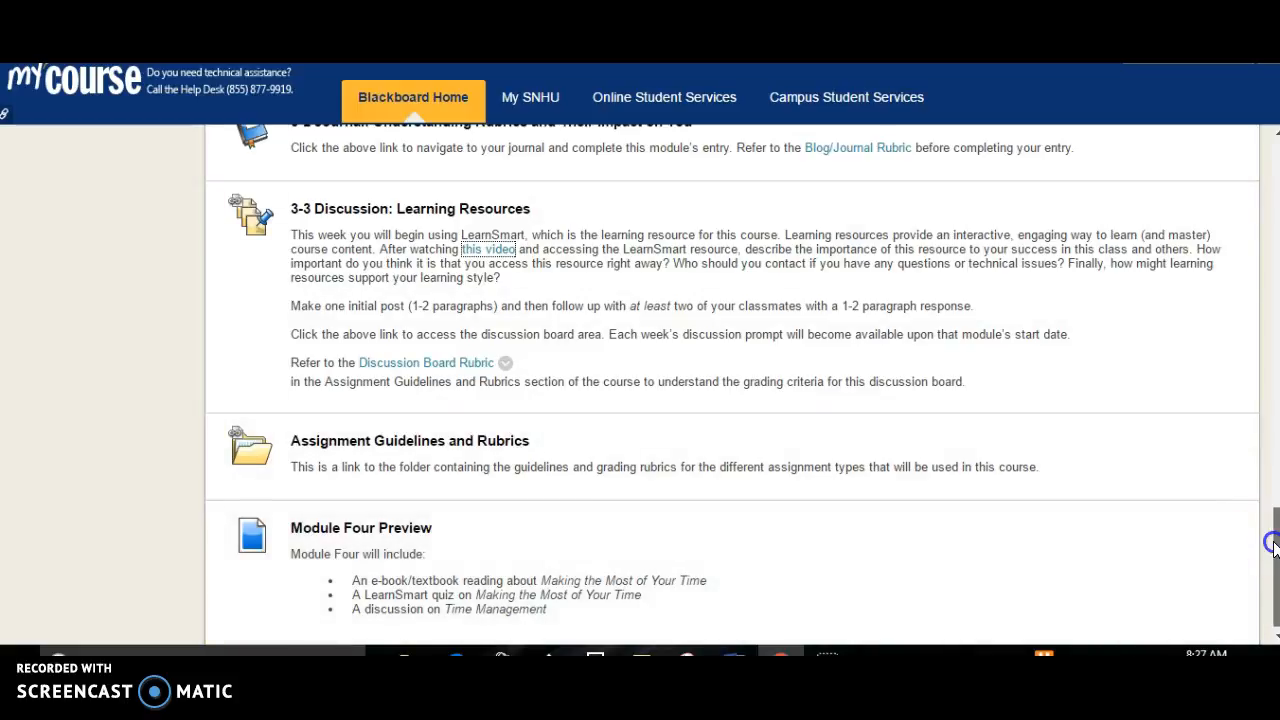
{"action": "scroll", "scroll_direction": "up", "scroll_amount": 3}
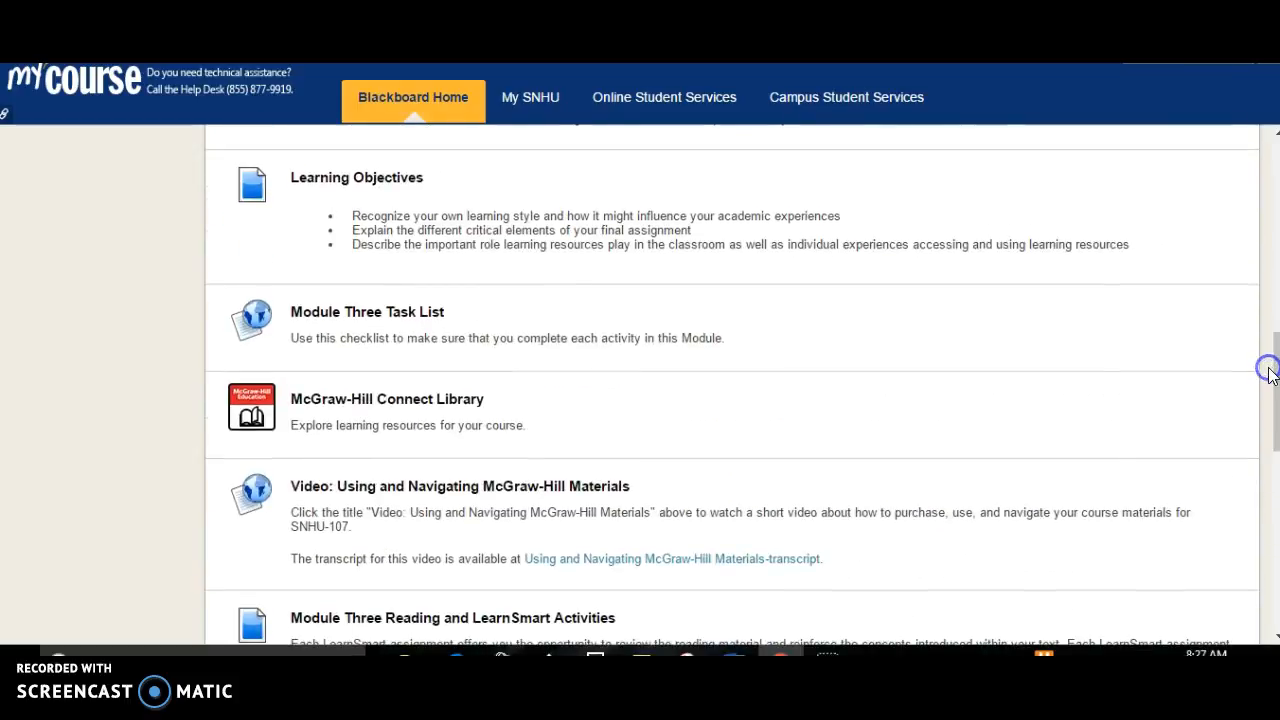
{"action": "scroll", "scroll_direction": "up", "scroll_amount": 3}
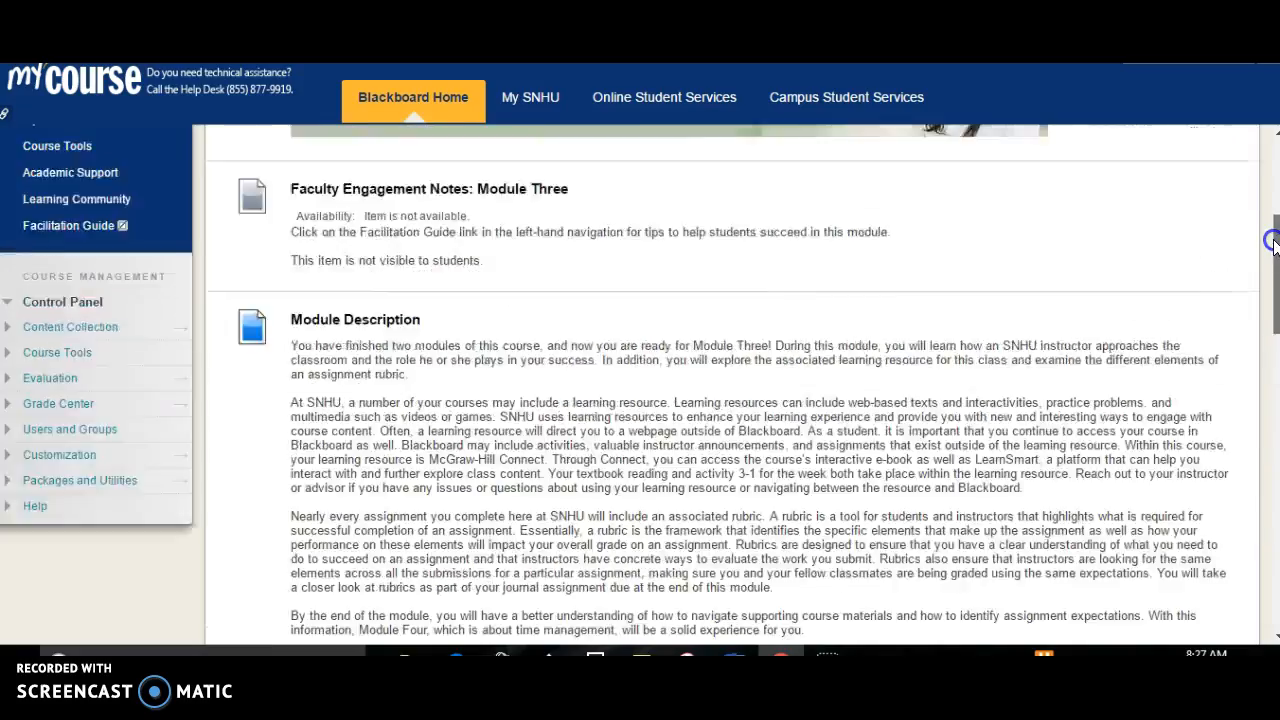
{"action": "scroll", "scroll_direction": "down", "scroll_amount": 3}
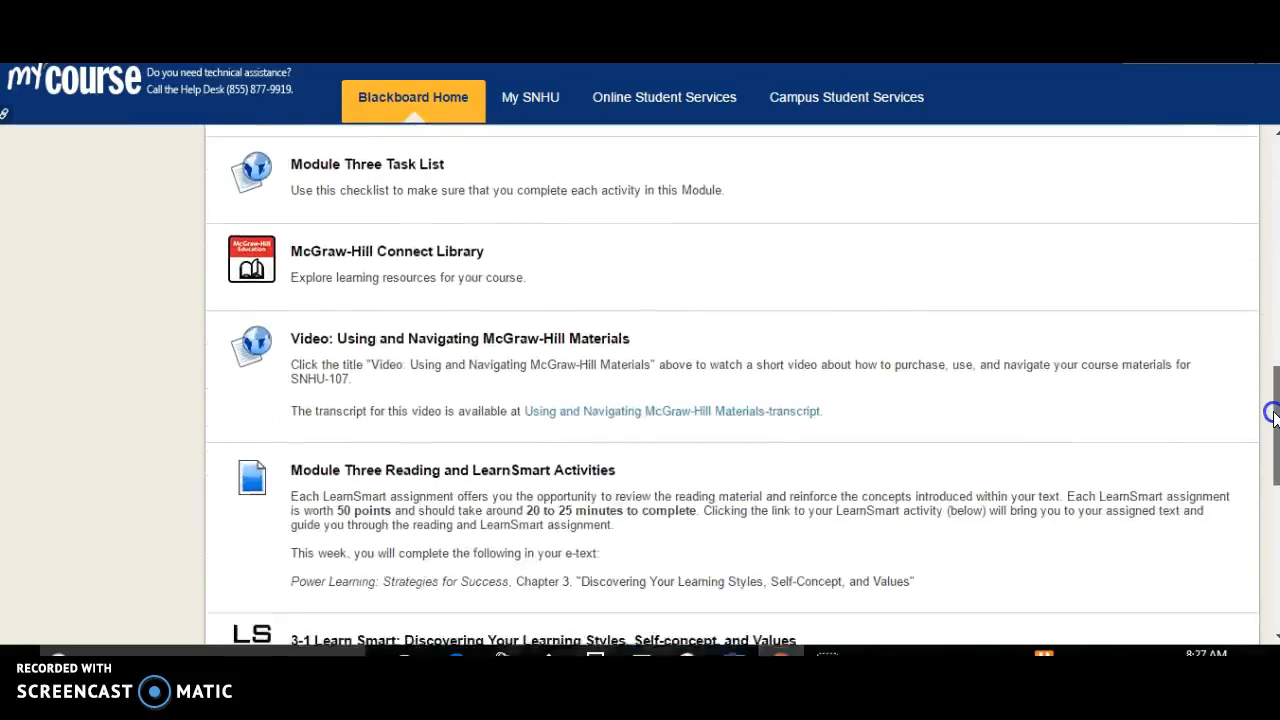
{"action": "scroll", "scroll_direction": "down", "scroll_amount": 3}
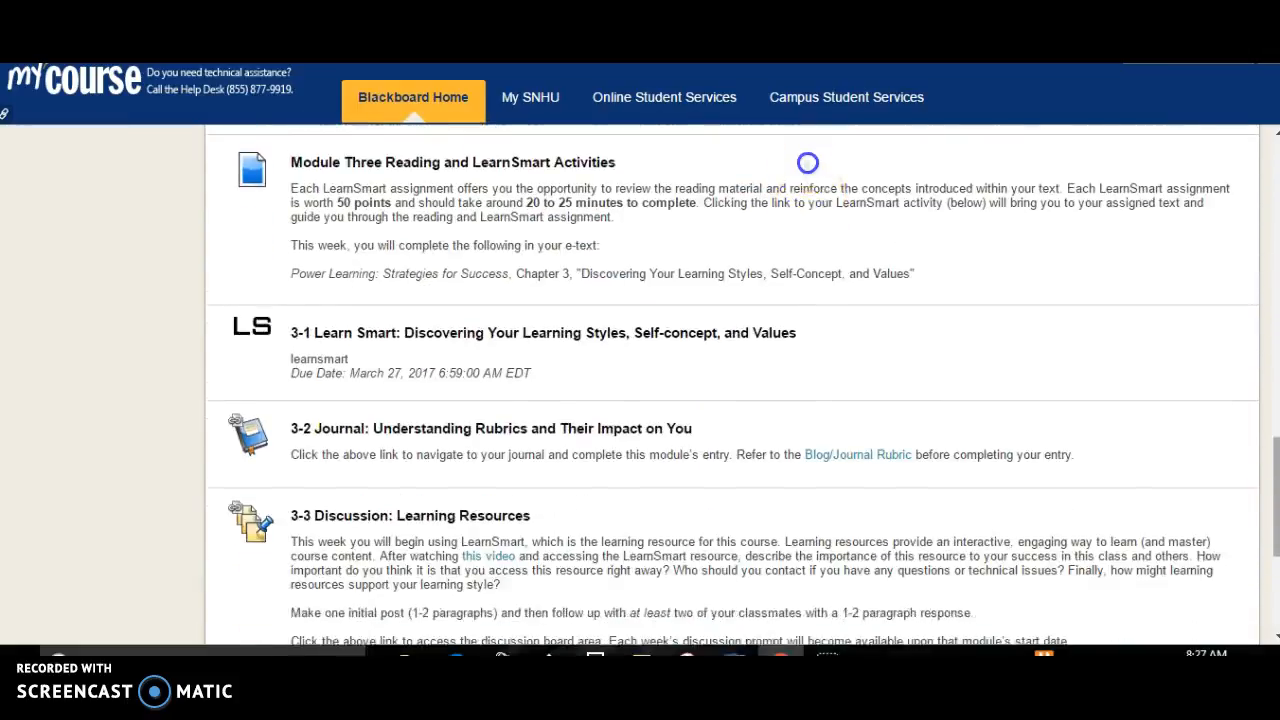
{"action": "scroll", "scroll_direction": "down", "scroll_amount": 3}
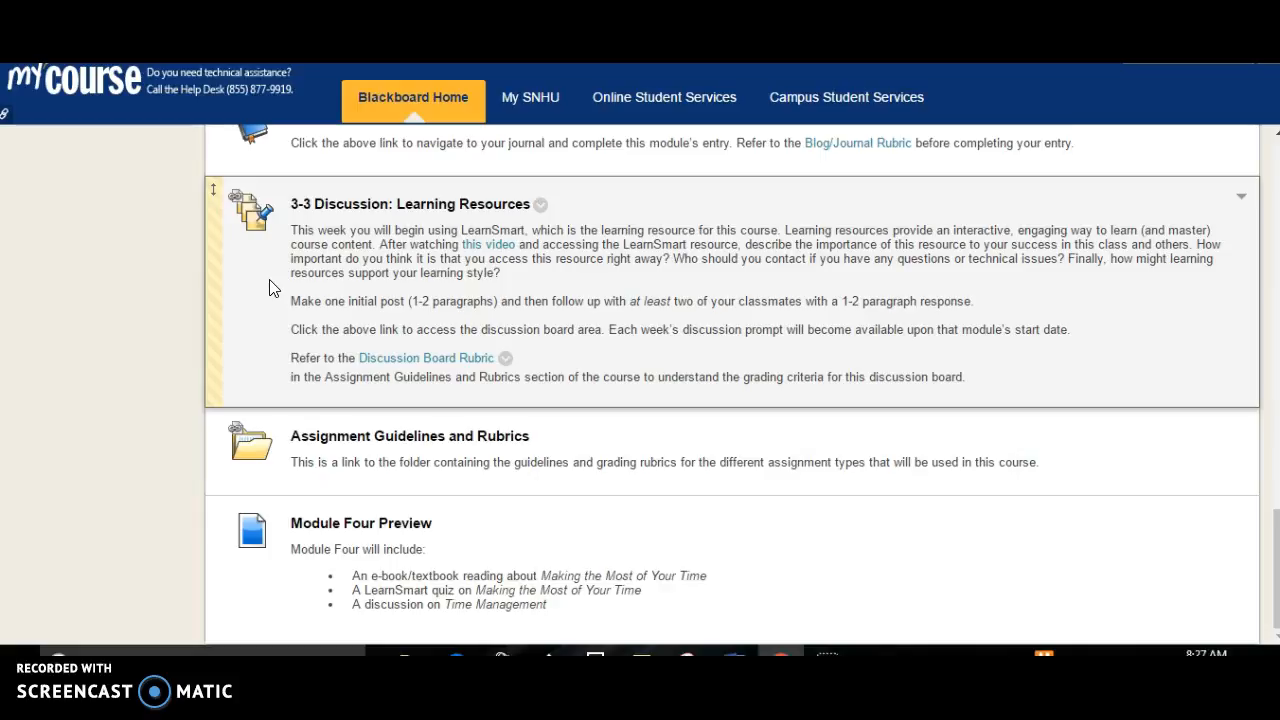
{"action": "mouse_move", "coordinate": [488, 244]}
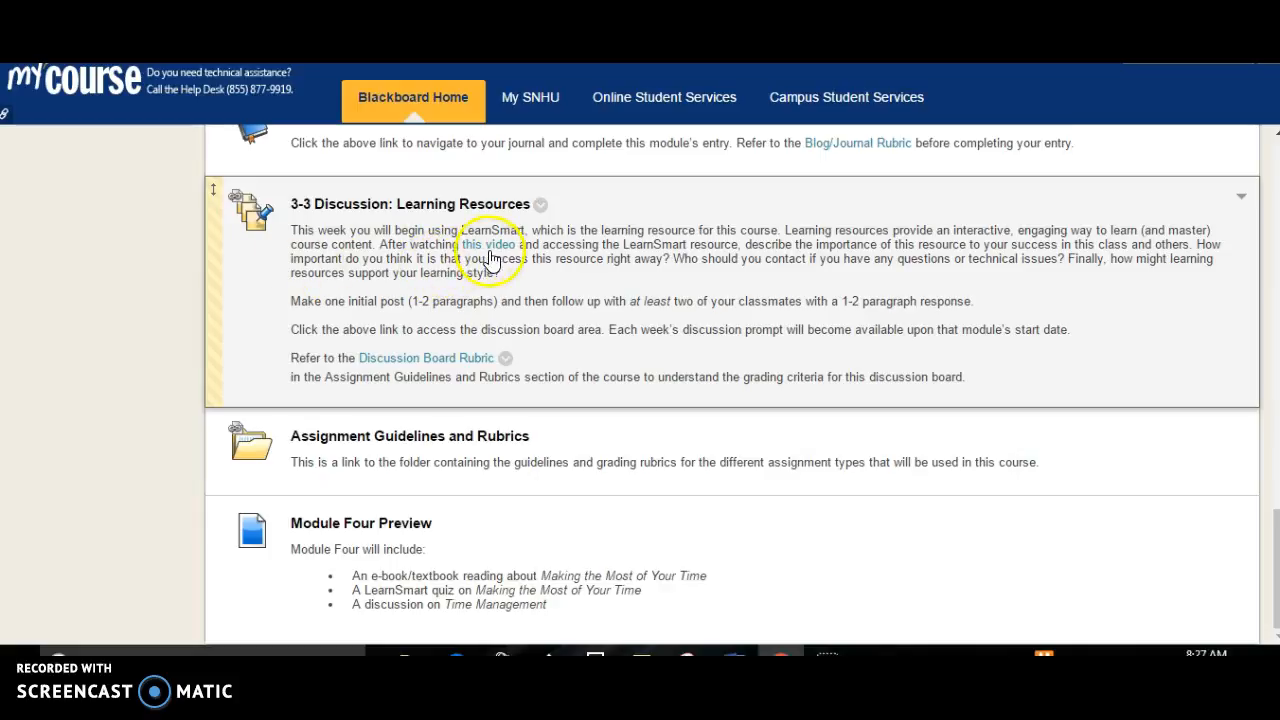
{"action": "mouse_move", "coordinate": [488, 244]}
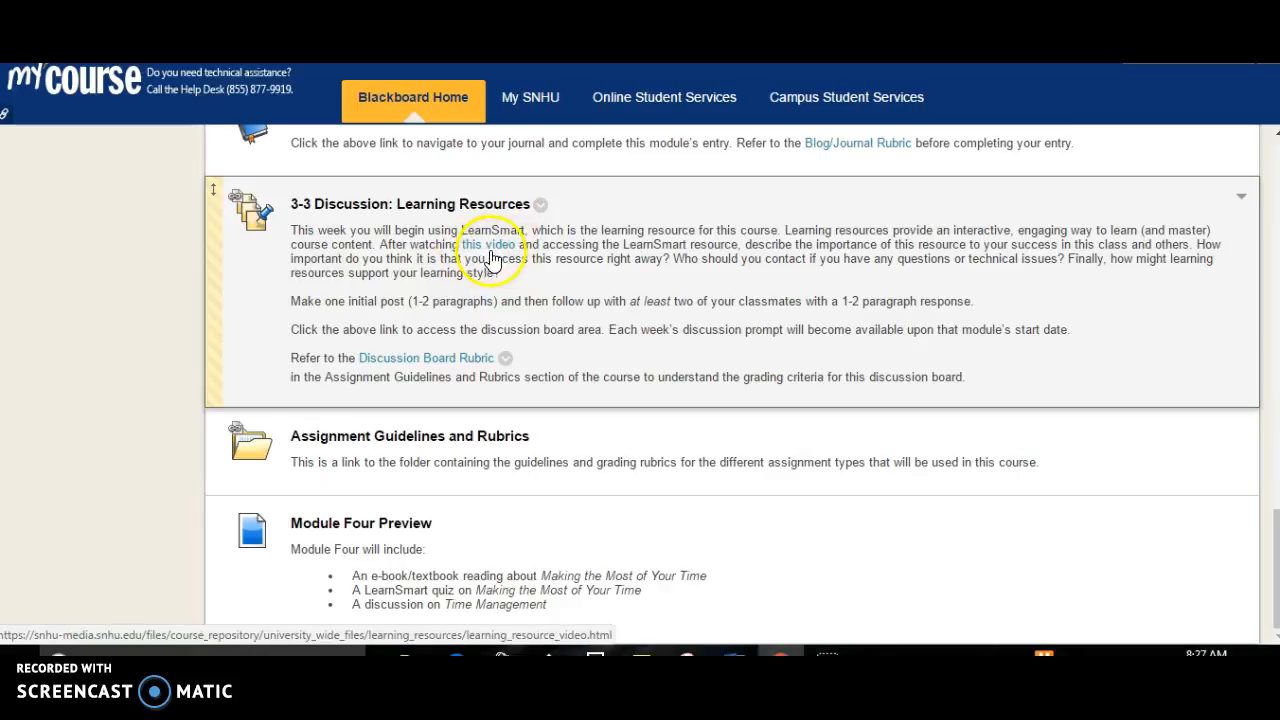
{"action": "mouse_move", "coordinate": [420, 244]}
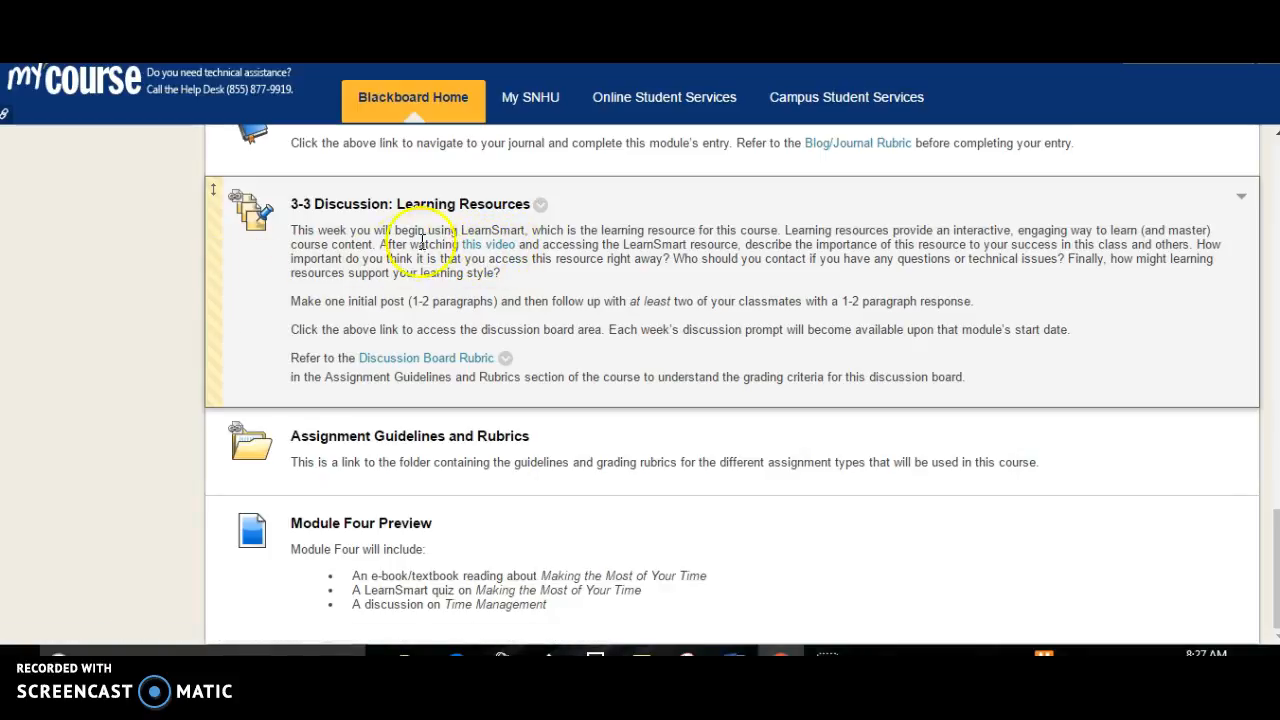
{"action": "mouse_move", "coordinate": [488, 244]}
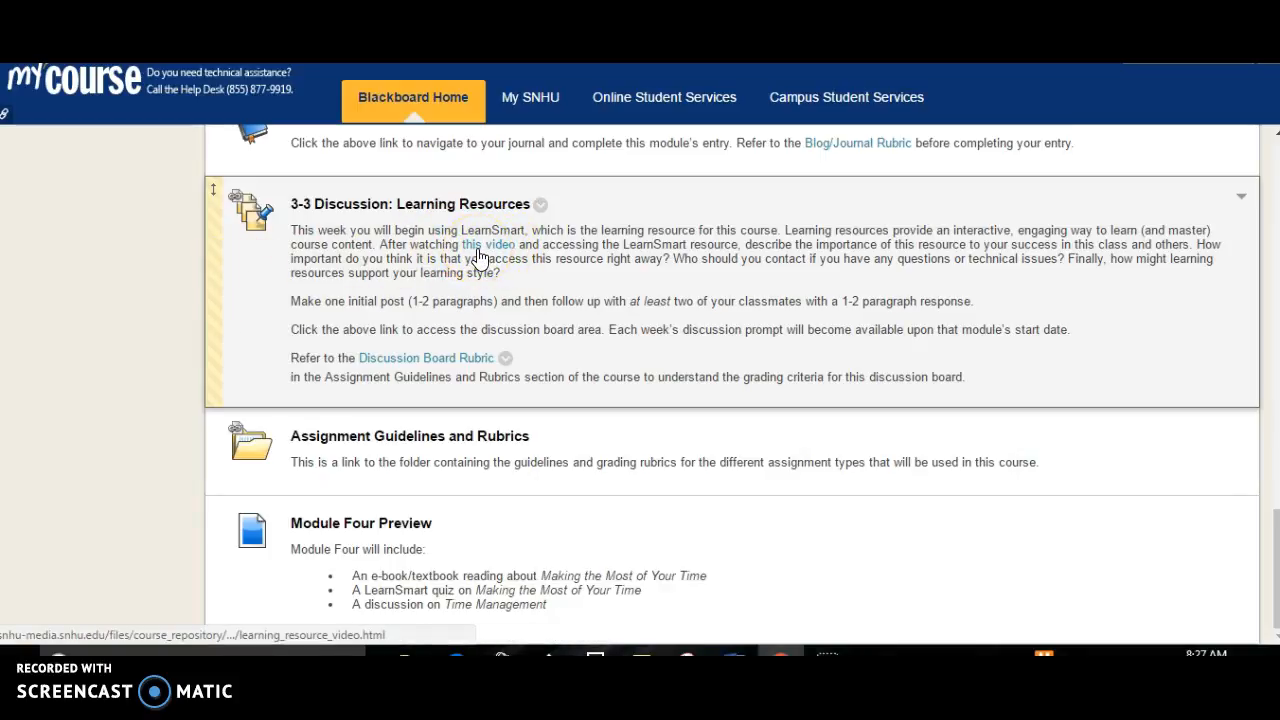
{"action": "mouse_move", "coordinate": [192, 292]}
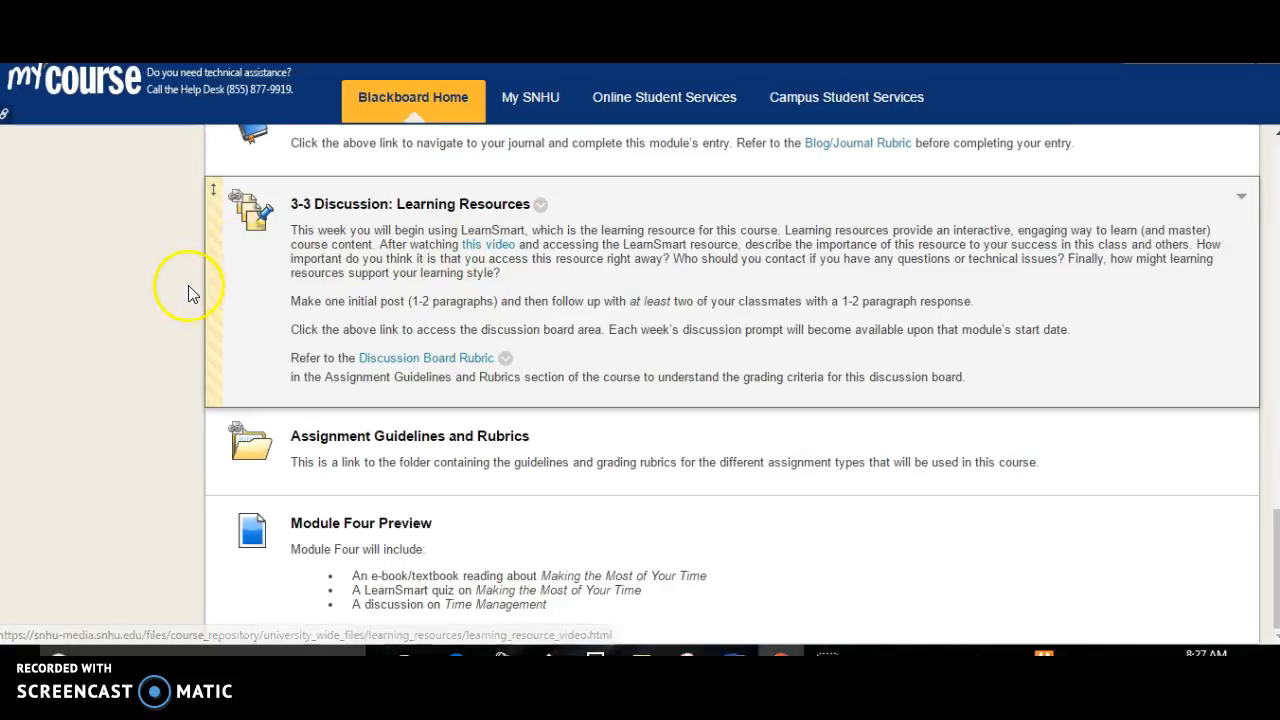
{"action": "mouse_move", "coordinate": [164, 300]}
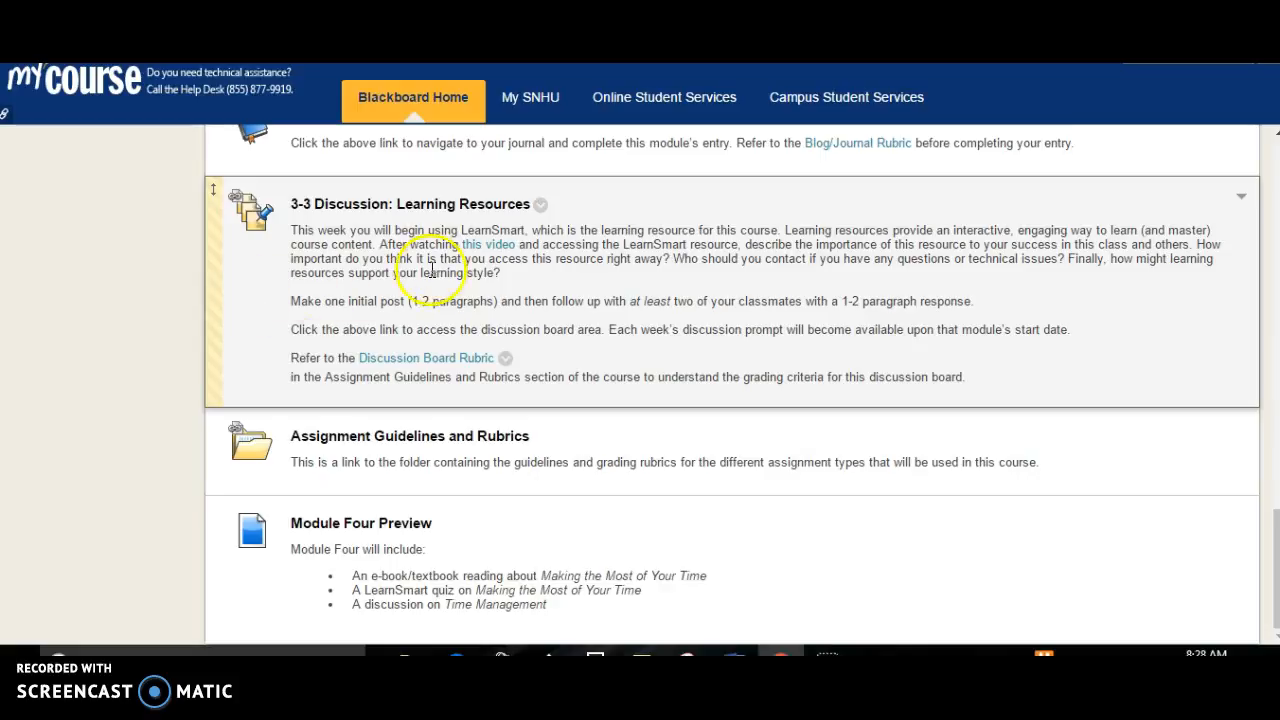
{"action": "mouse_move", "coordinate": [988, 256]}
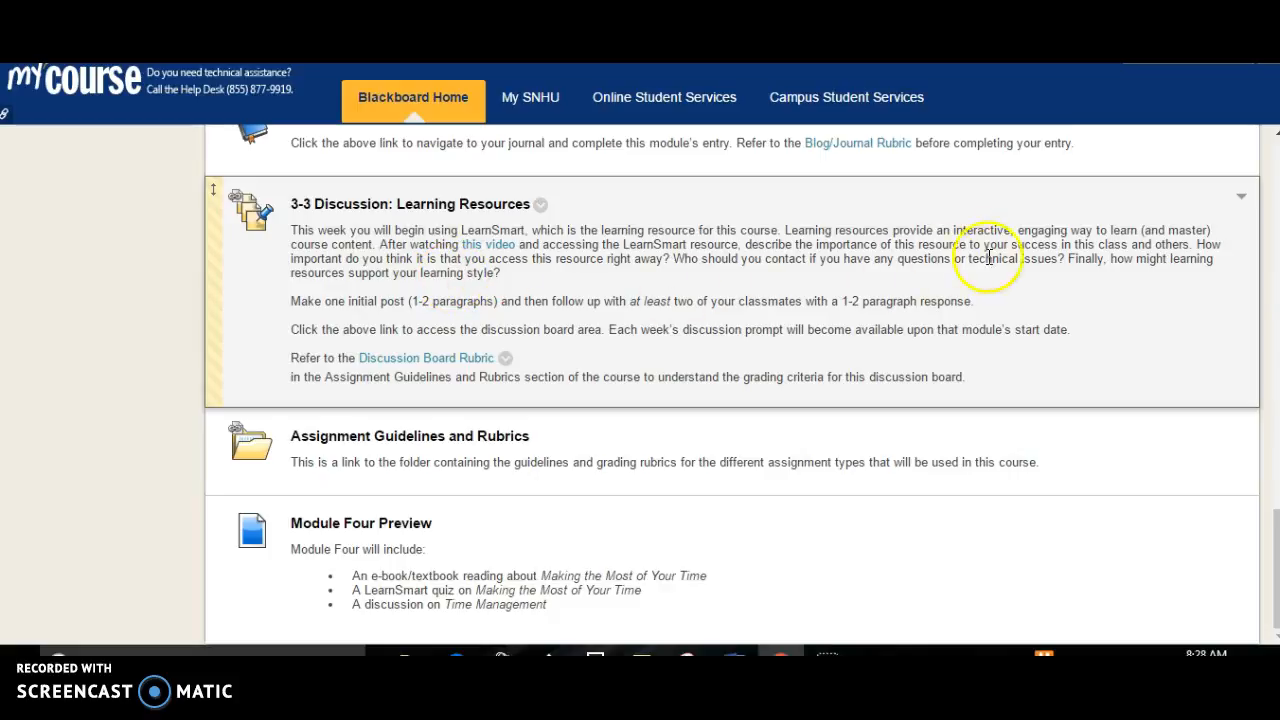
{"action": "mouse_move", "coordinate": [528, 288]}
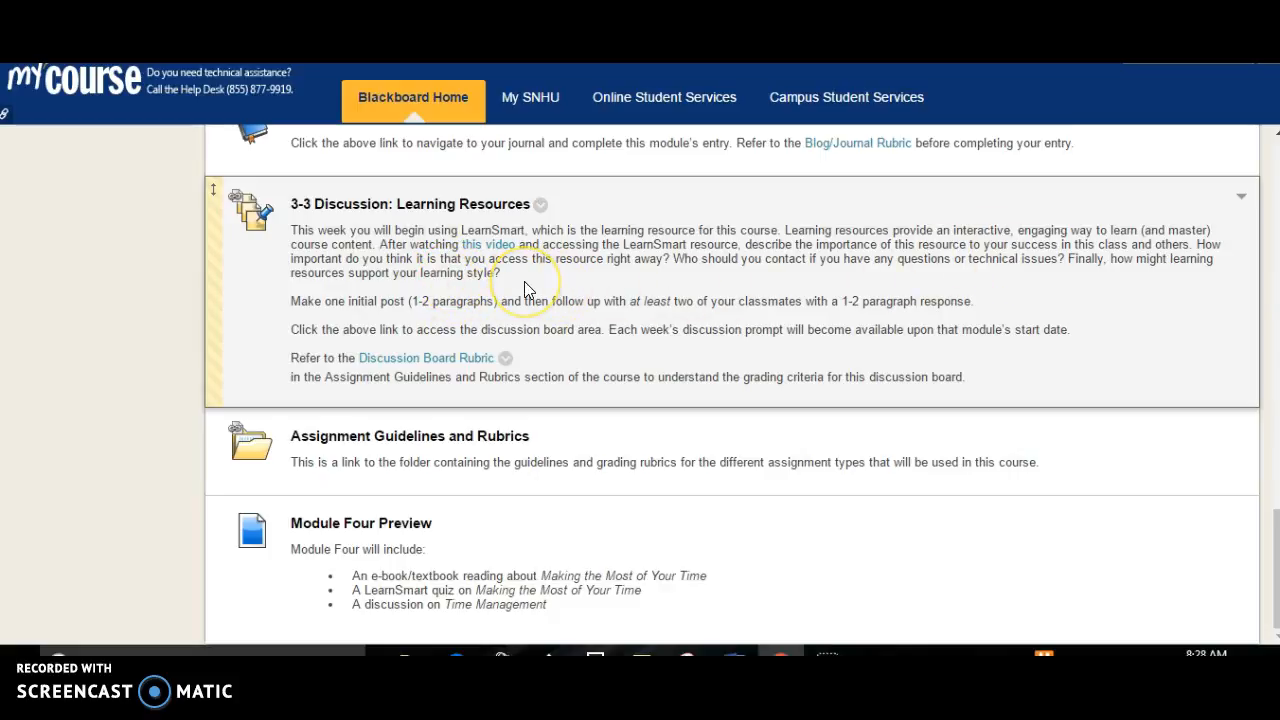
{"action": "mouse_move", "coordinate": [528, 288]}
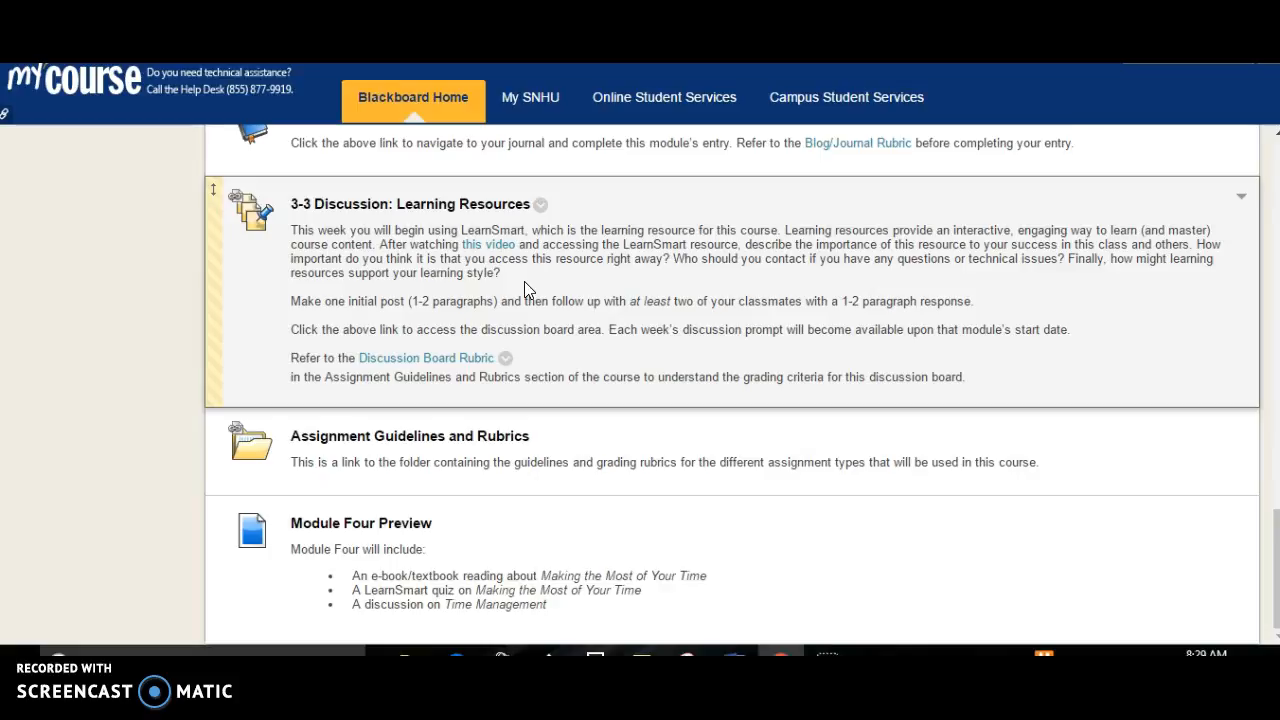
{"action": "mouse_move", "coordinate": [864, 290]}
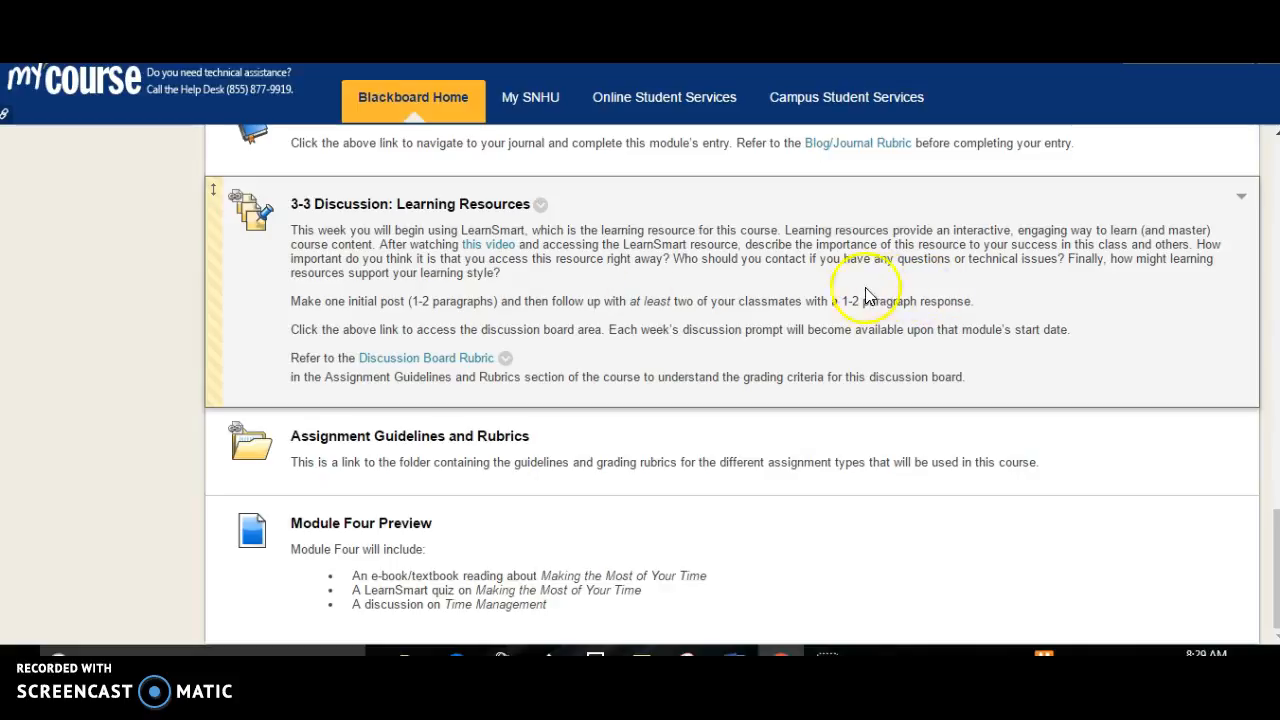
{"action": "mouse_move", "coordinate": [1038, 310]}
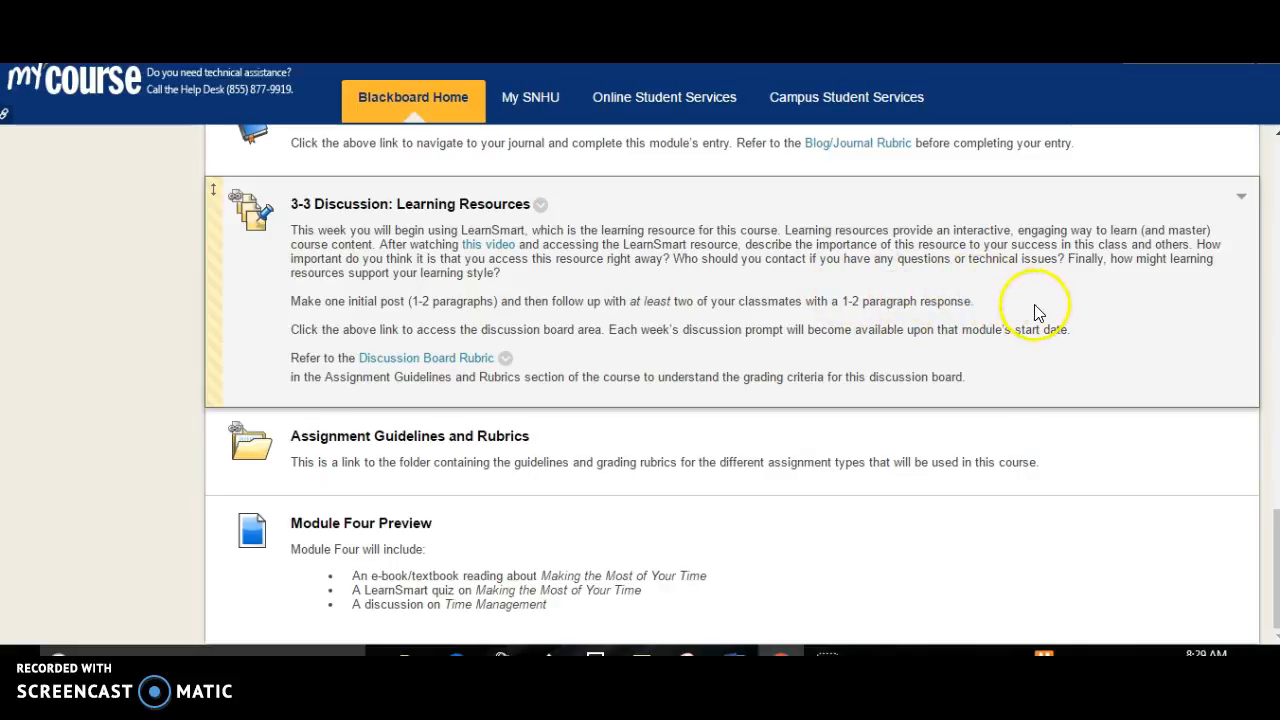